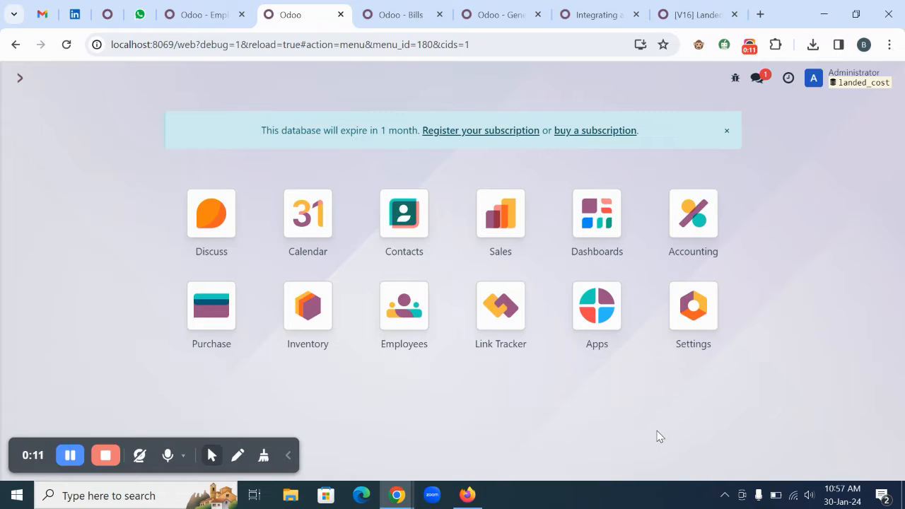
mouse_move(766, 272)
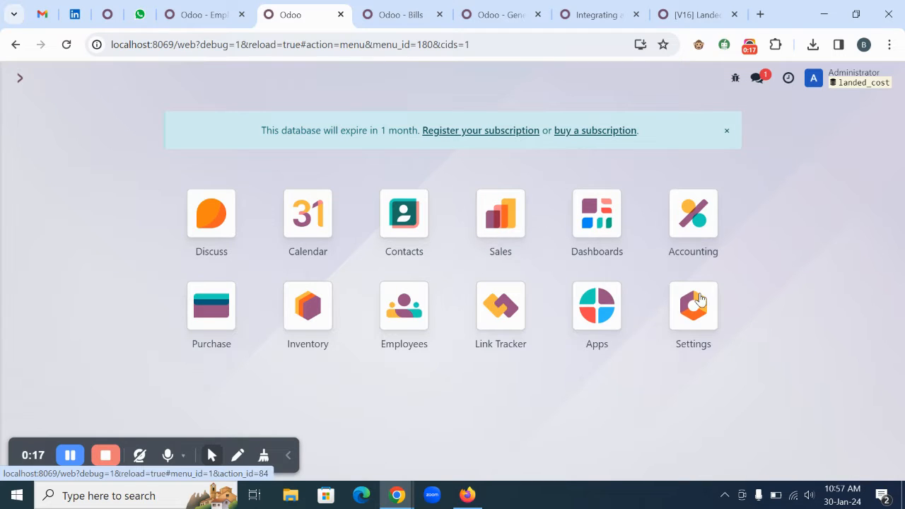
Step: In General Settings, search 'anglo' to confirm Anglo-Saxon Accounting is enabled
click(693, 306)
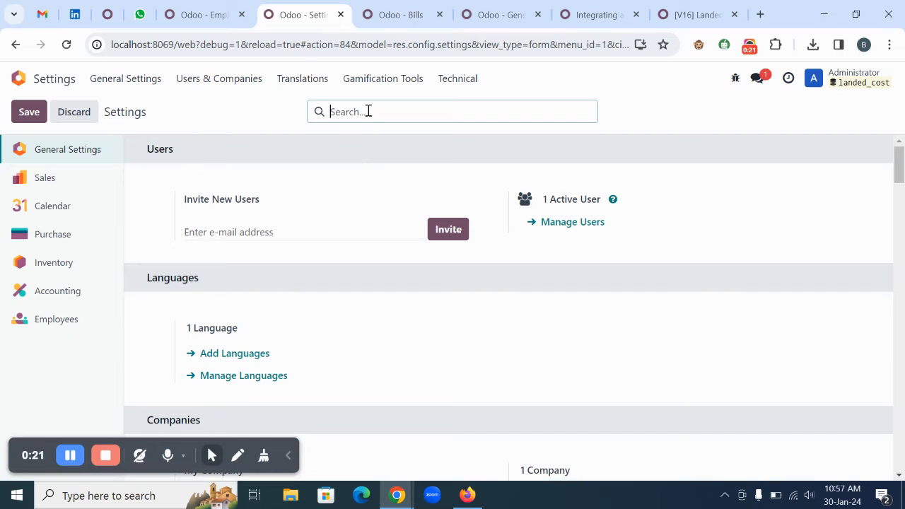
text(lan)
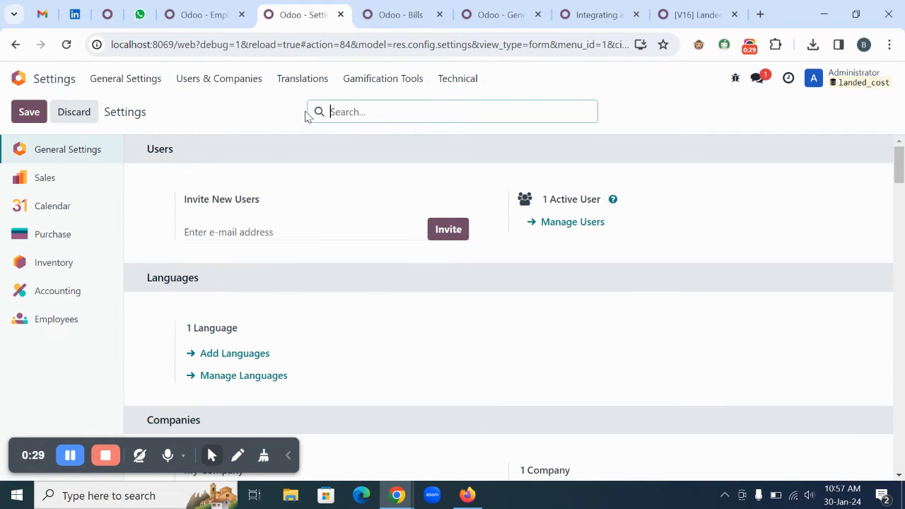
text(anglo)
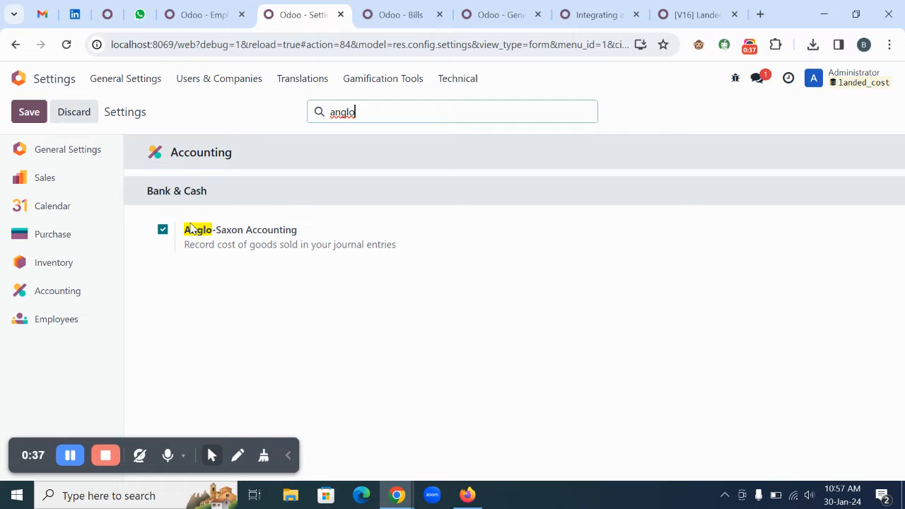
mouse_move(266, 235)
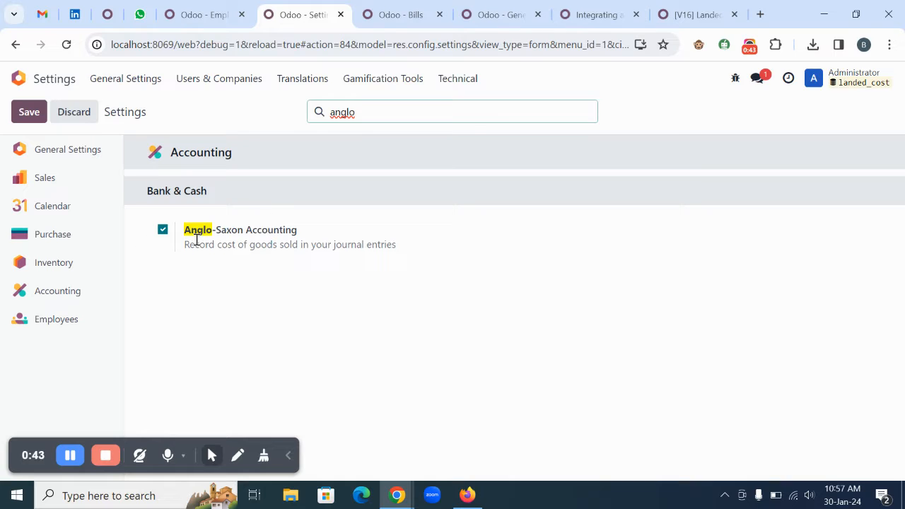
mouse_move(257, 217)
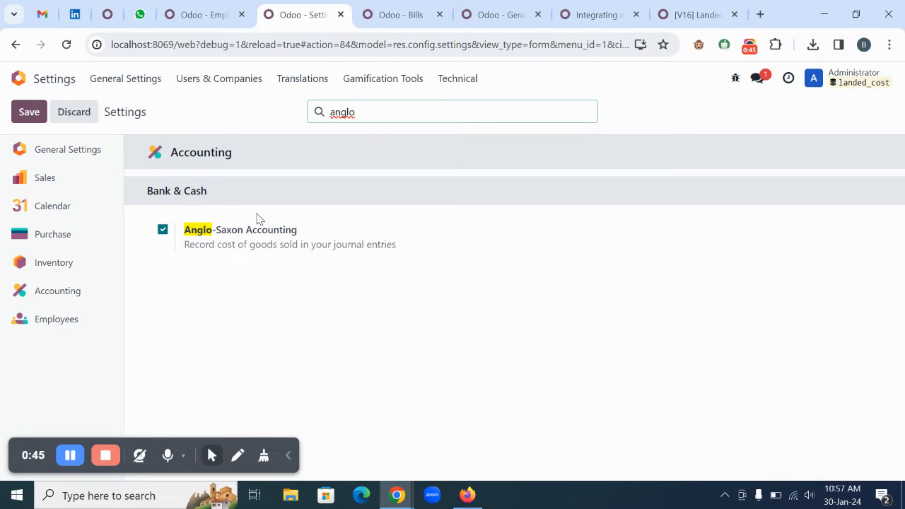
Step: Replace the search with 'stoc' to check Stock Valuation accounts and Automatic Accounting
double_click(342, 111)
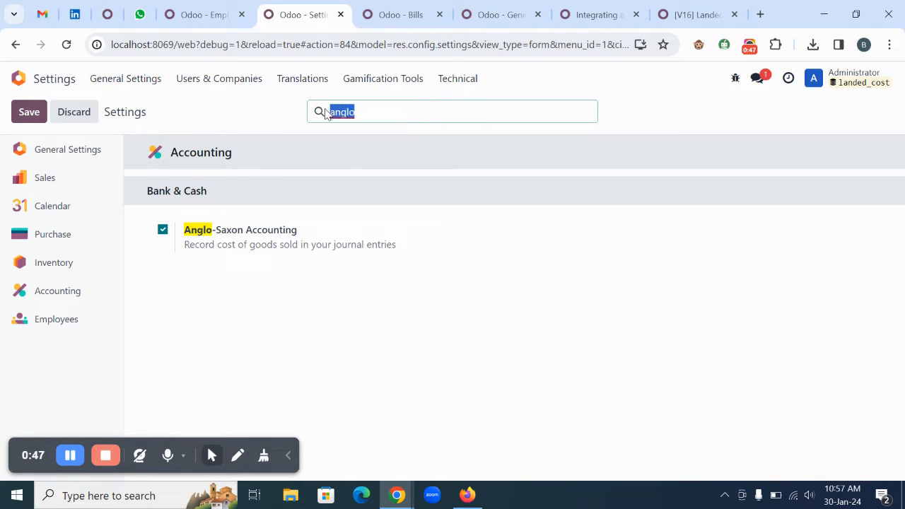
click(68, 150)
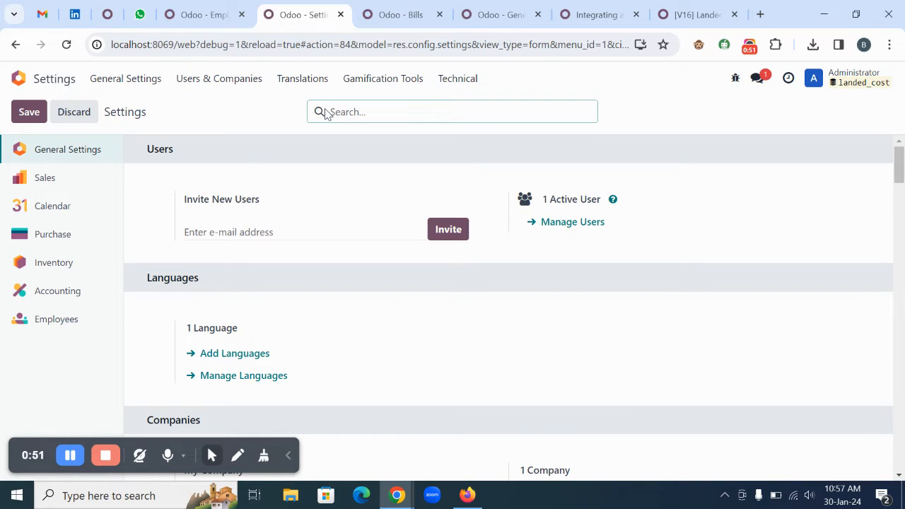
text(stoc)
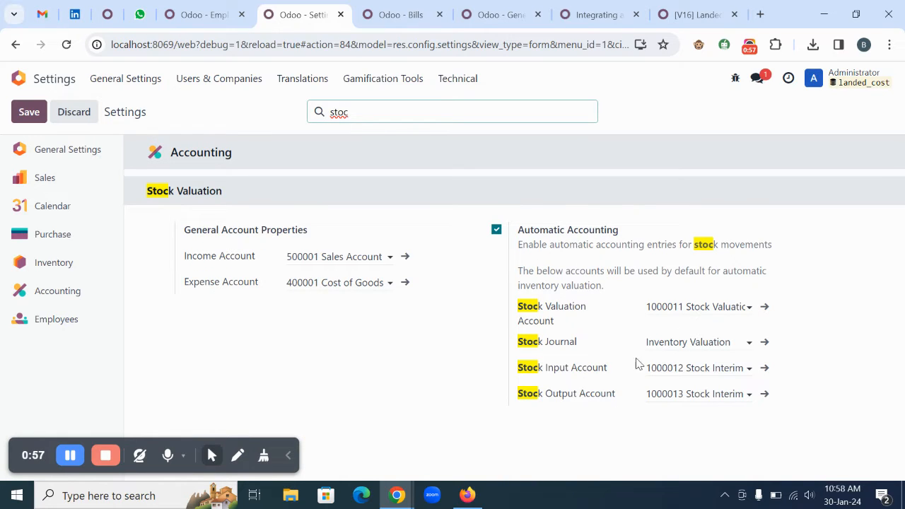
mouse_move(715, 315)
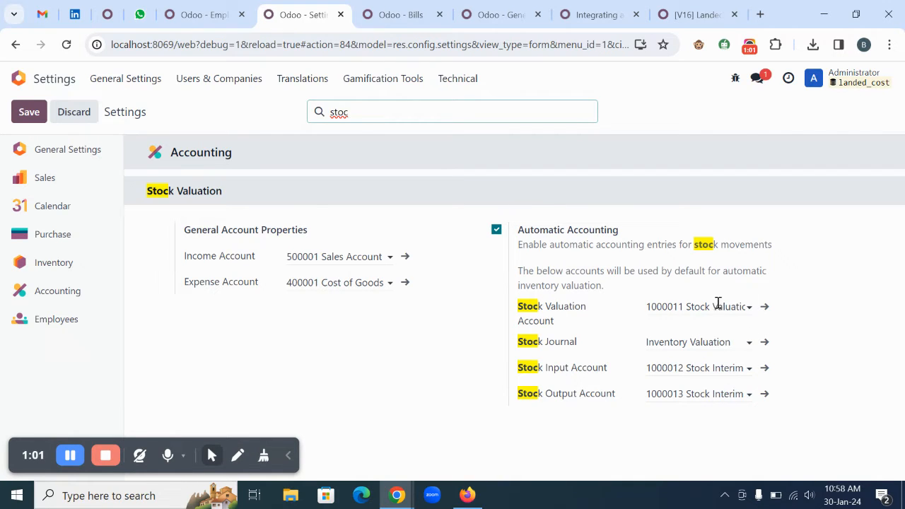
mouse_move(746, 301)
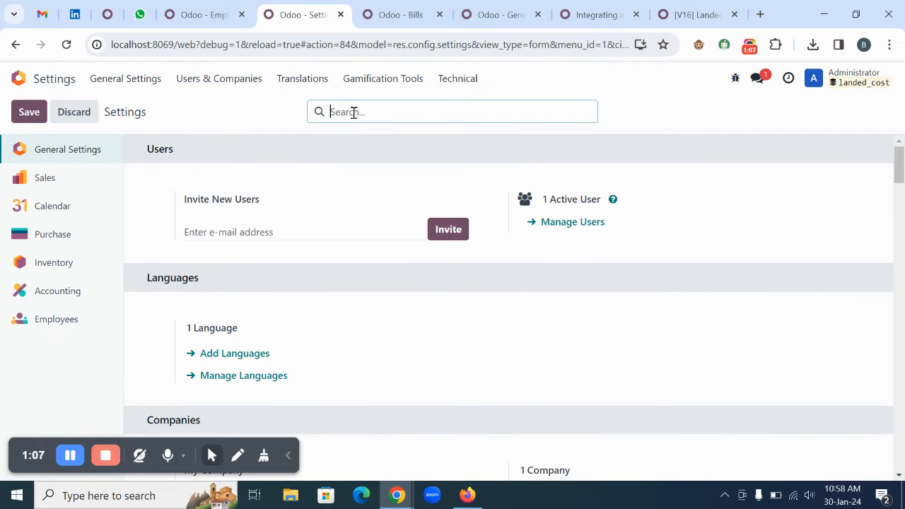
Step: In Purchase, review the Landed Costs product category and its average costing method
click(20, 78)
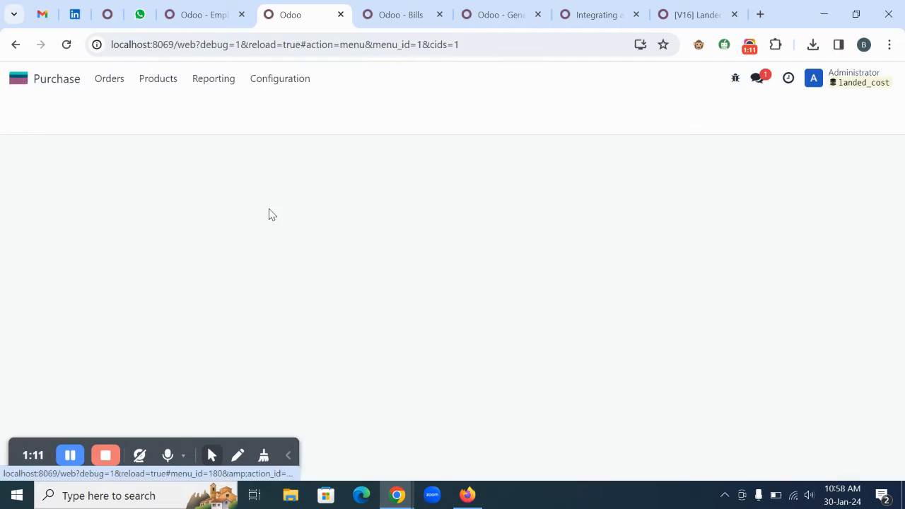
click(280, 80)
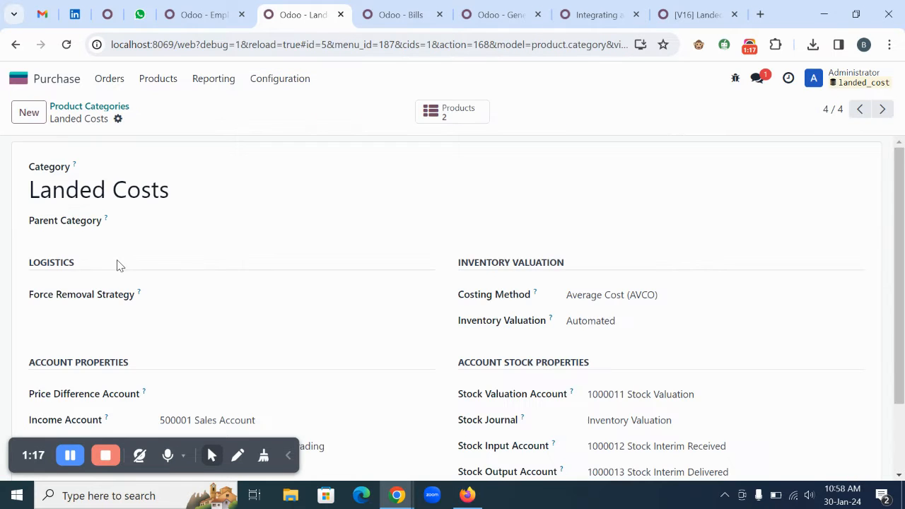
mouse_move(322, 243)
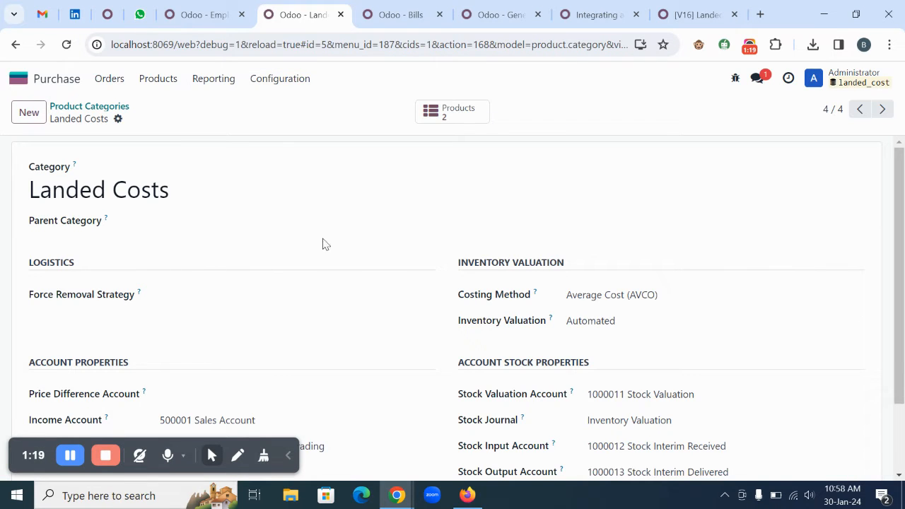
scroll(down, 3)
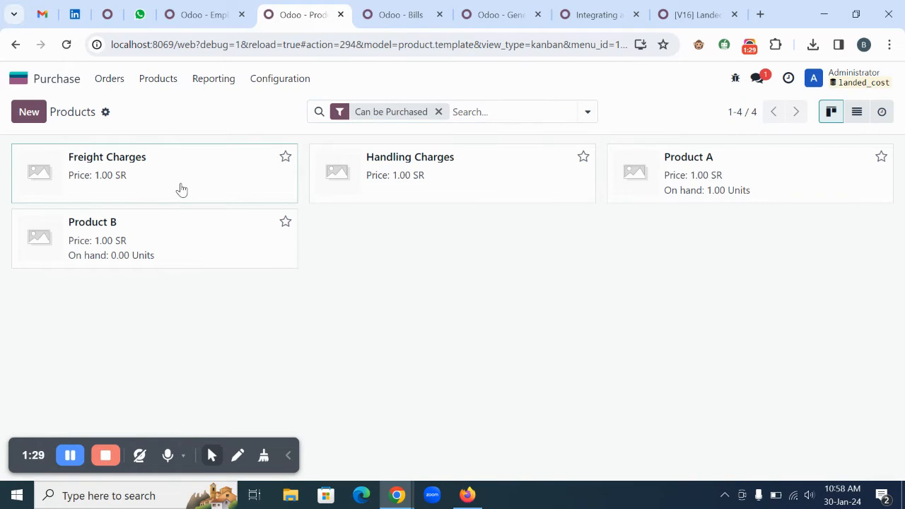
Step: Check Freight Charges' purchasing details show it is a landed cost with Equal split
click(108, 156)
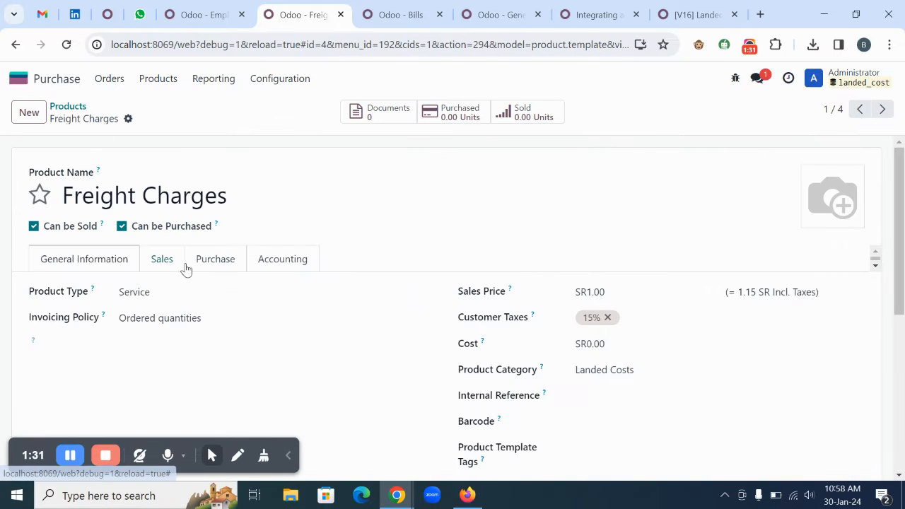
click(215, 259)
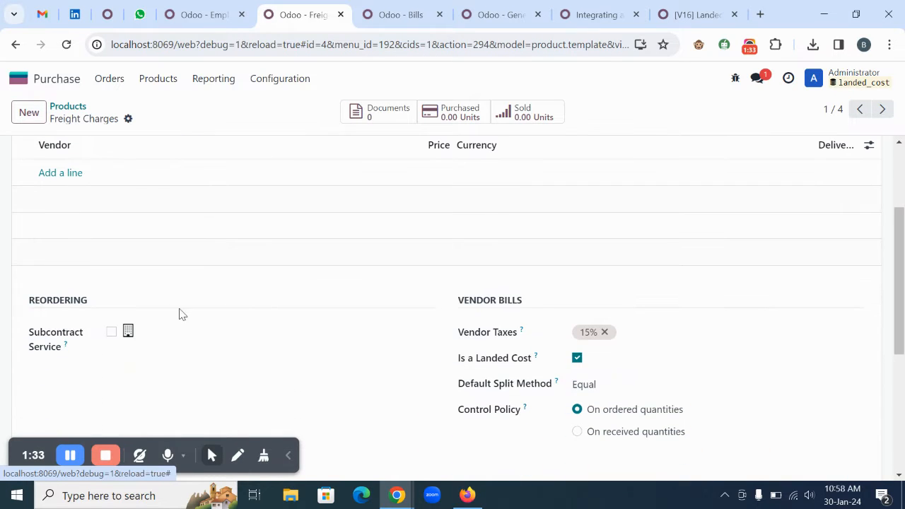
scroll(down, 3)
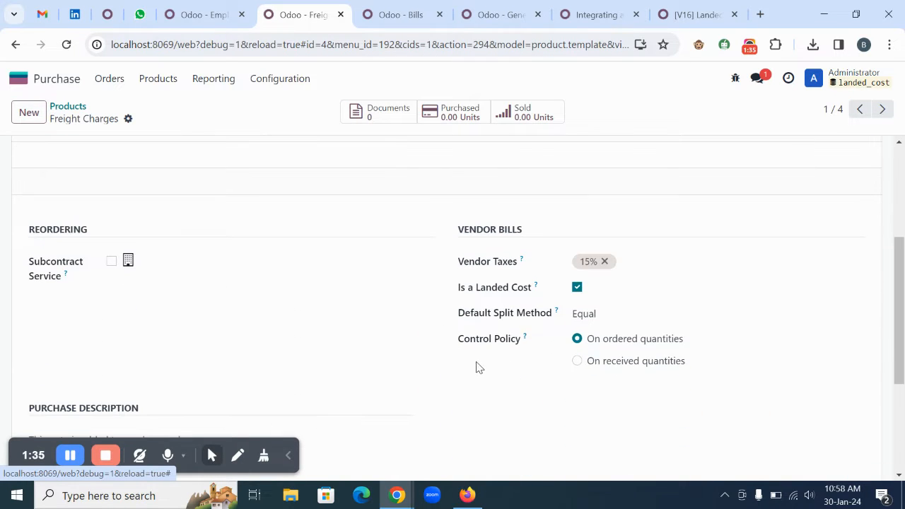
click(109, 79)
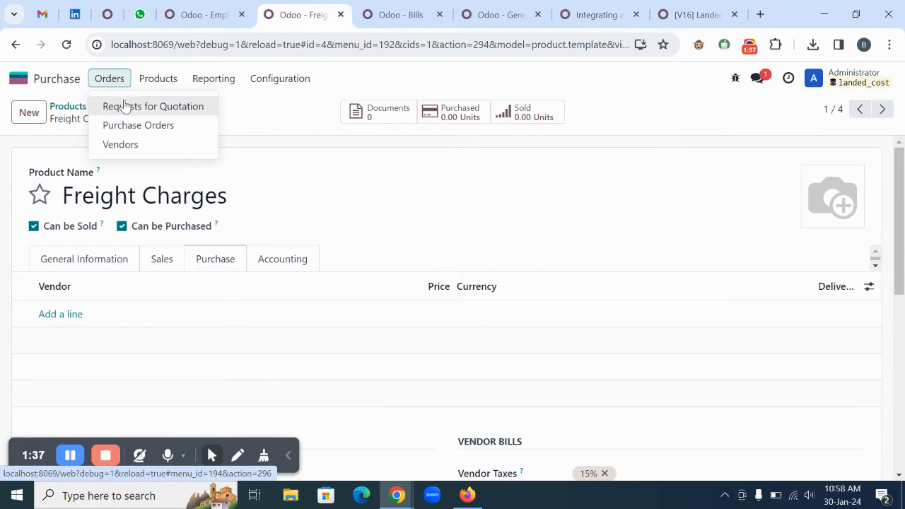
Step: Start a new request for quotation for New Vendor
click(153, 106)
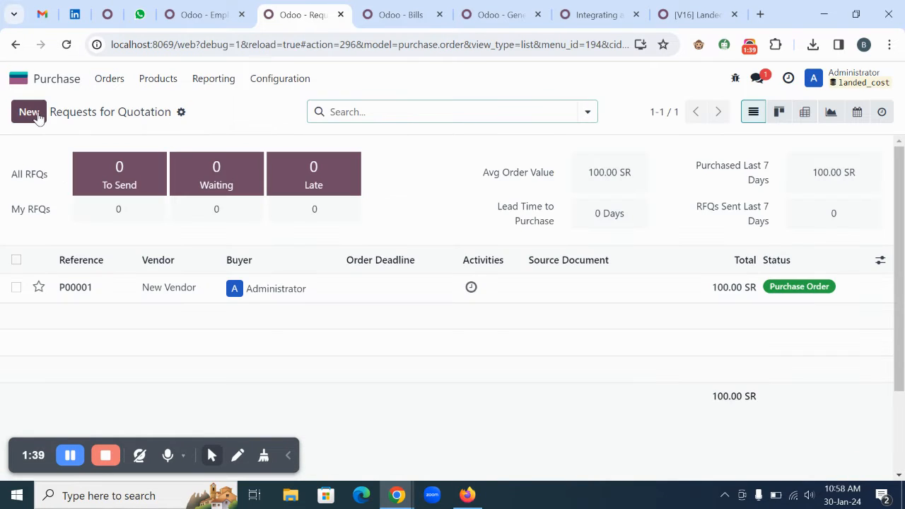
click(28, 112)
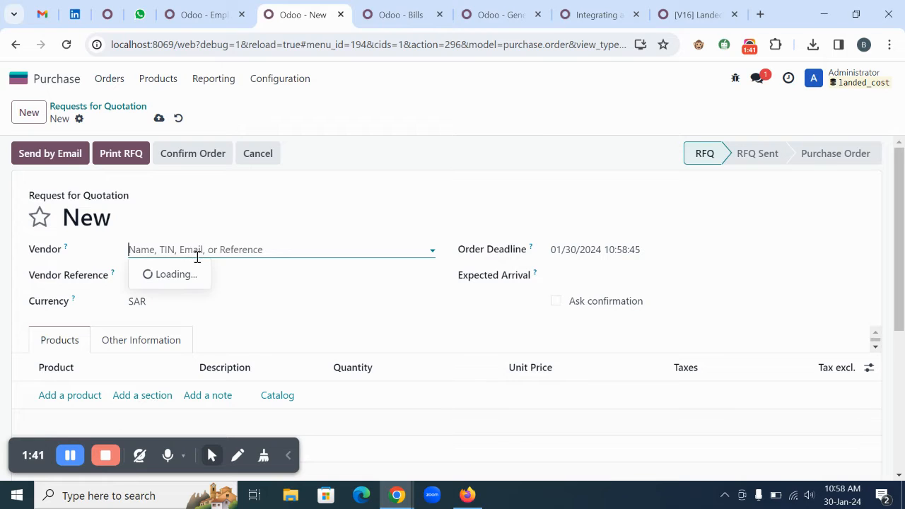
text(New Vendor)
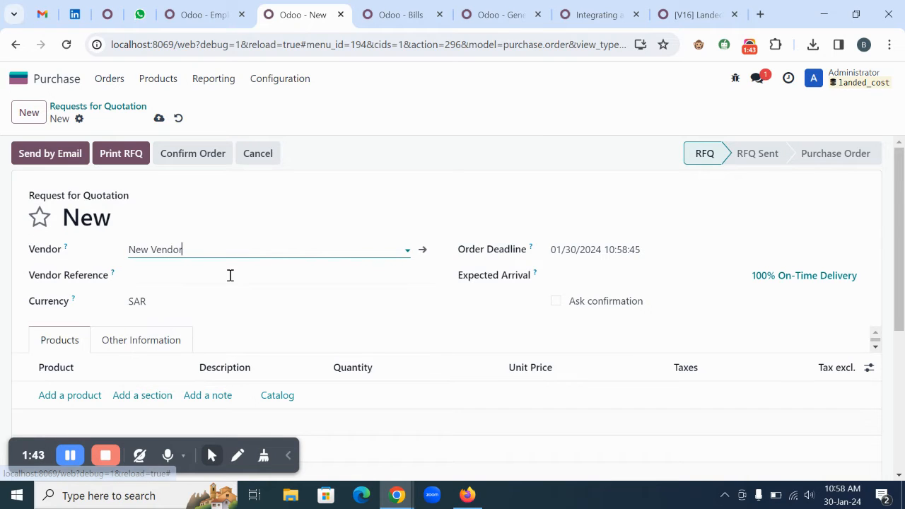
scroll(down, 3)
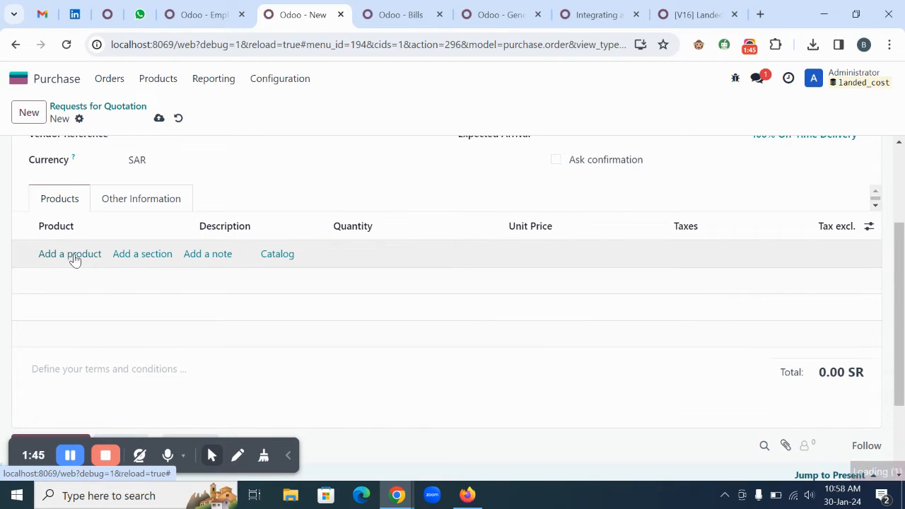
Step: Add lines for Product A and Product B at 100.00 each
click(69, 254)
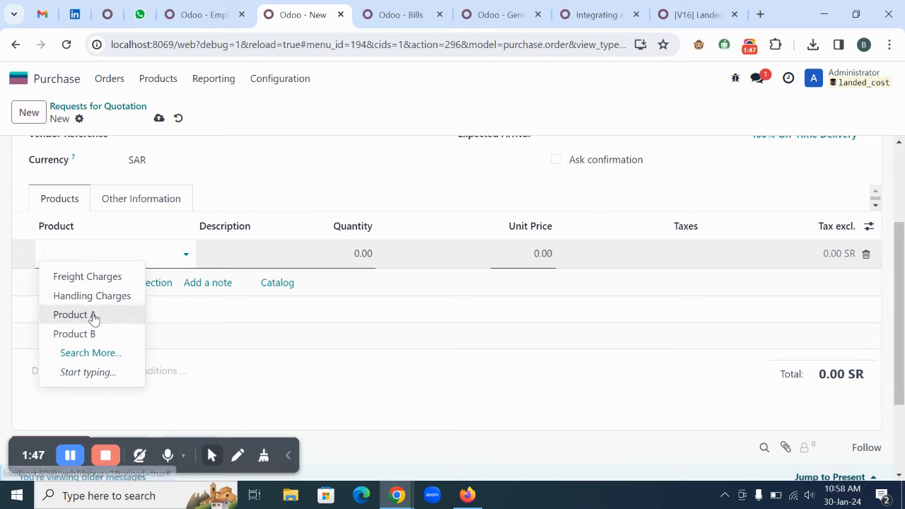
click(71, 315)
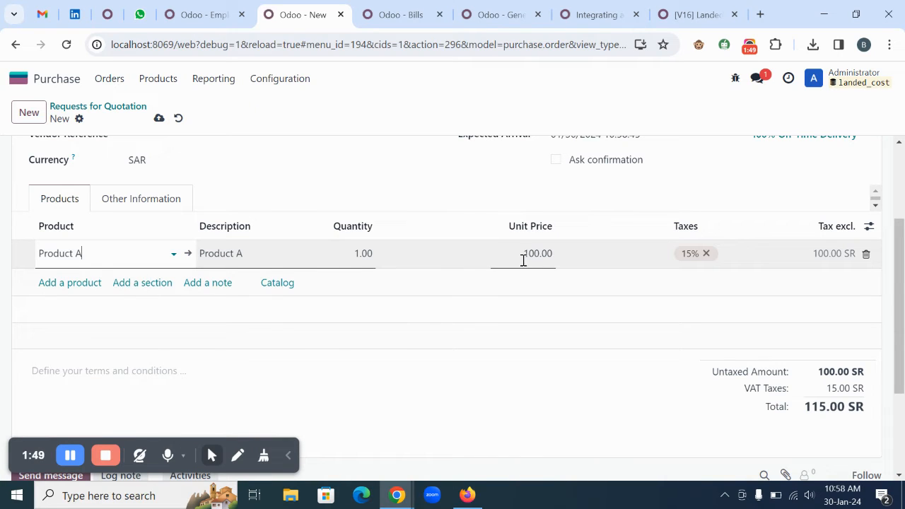
click(70, 282)
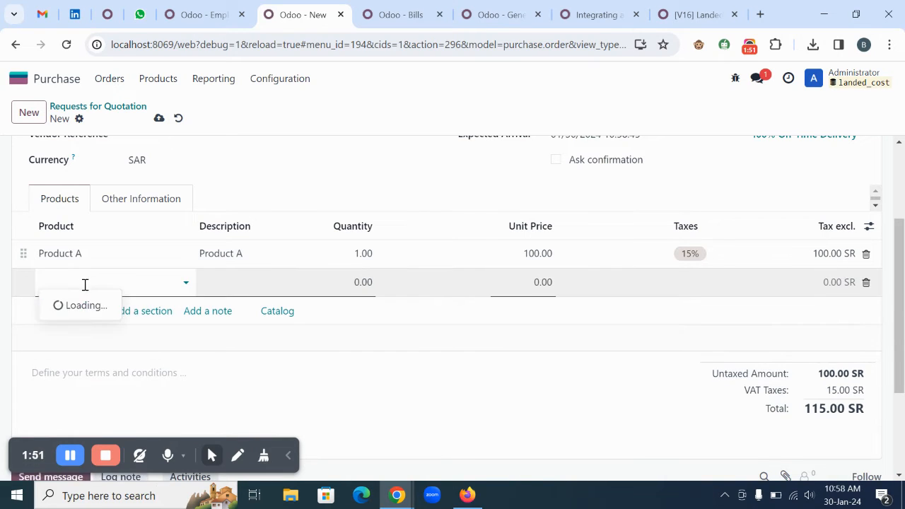
text(Product B)
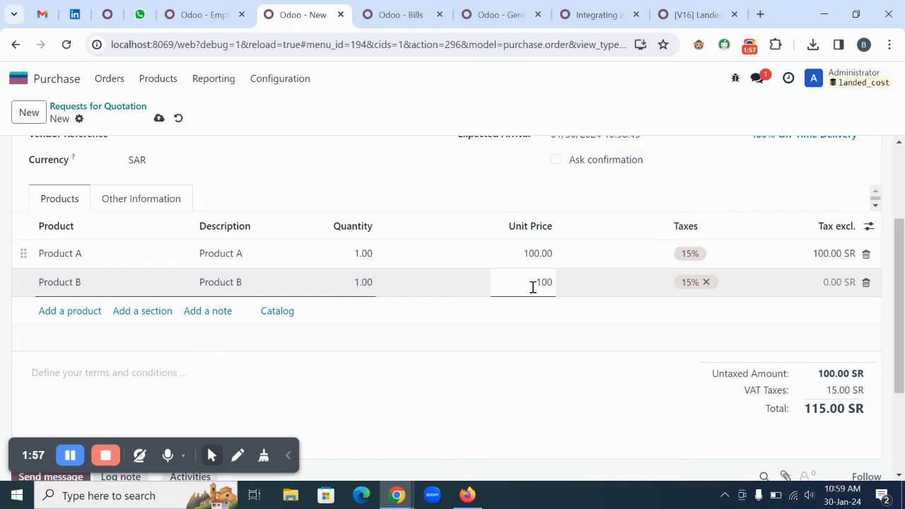
text(100)
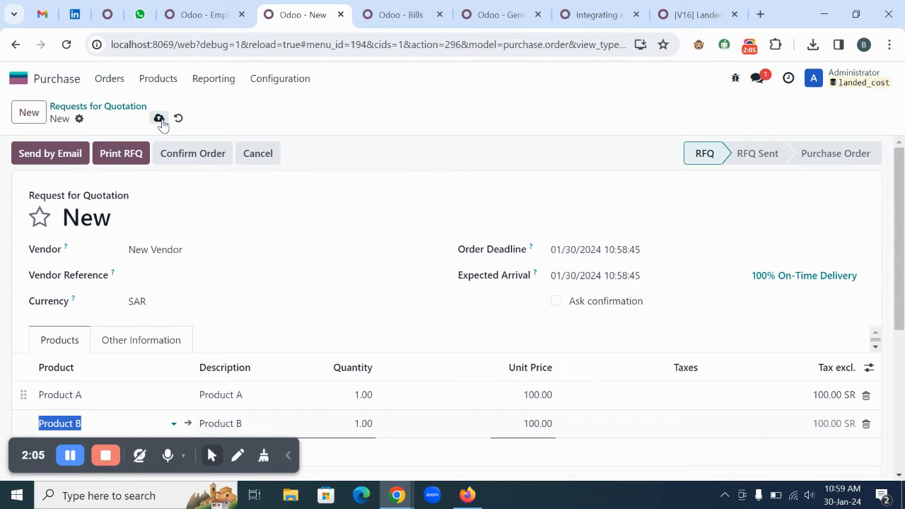
Step: Save the RFQ and confirm it into purchase order P00002
click(158, 119)
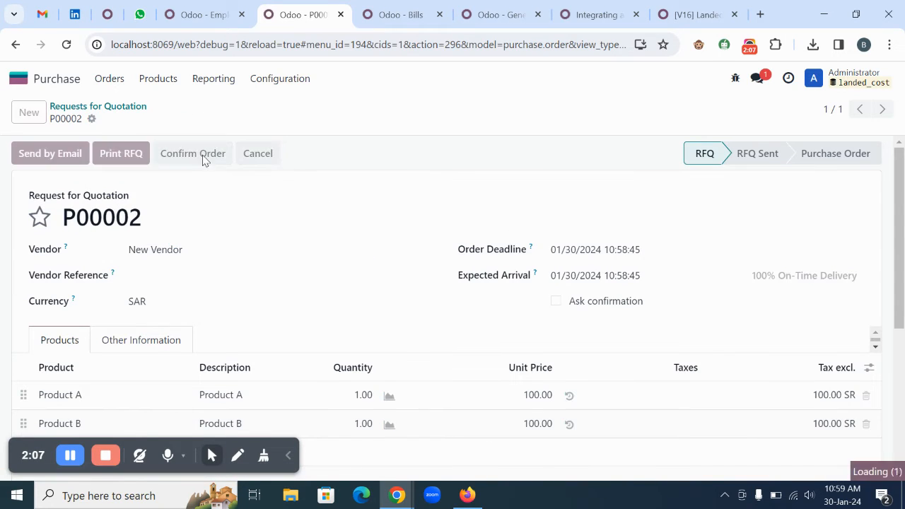
click(192, 153)
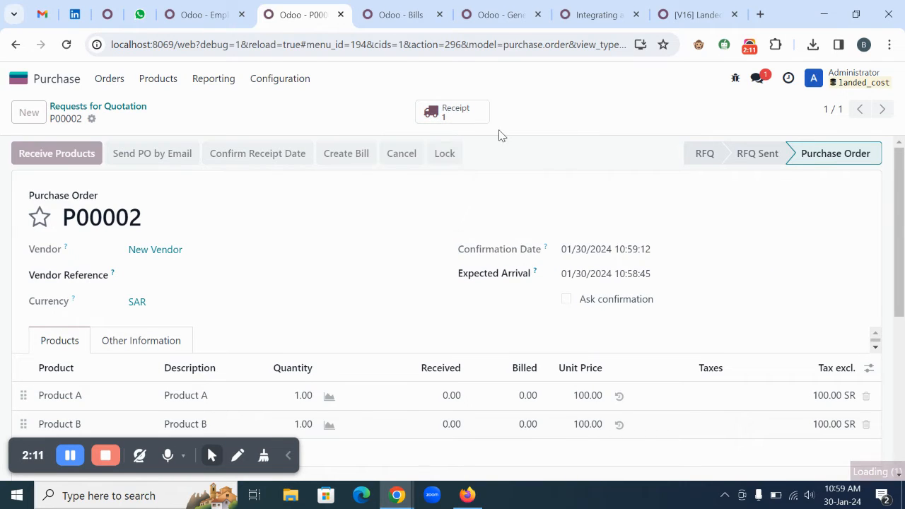
Step: Validate receipt WH/IN/00002 and check Stock Valuation at 350.00 SR in the General Ledger
click(501, 14)
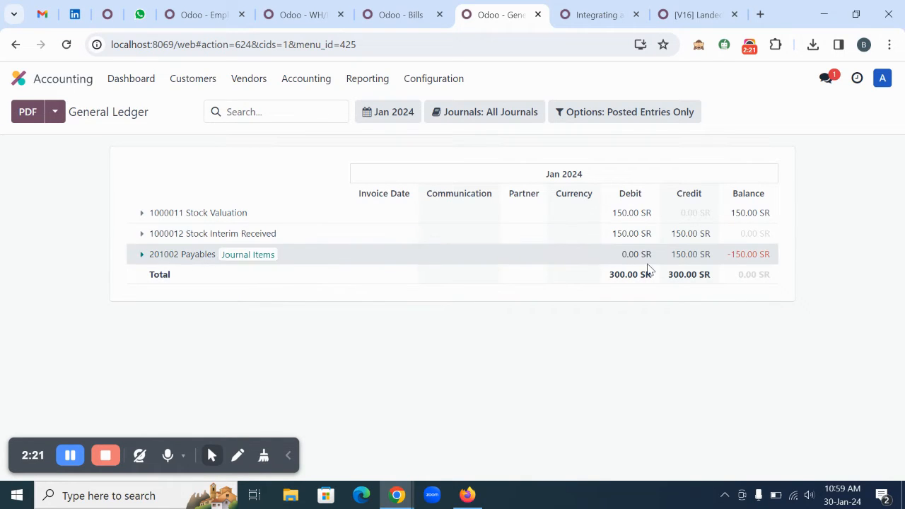
mouse_move(564, 255)
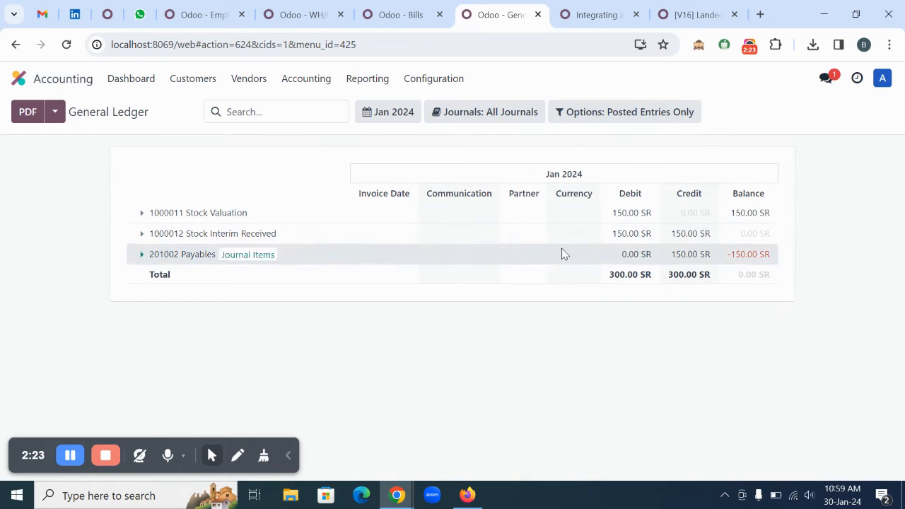
click(304, 15)
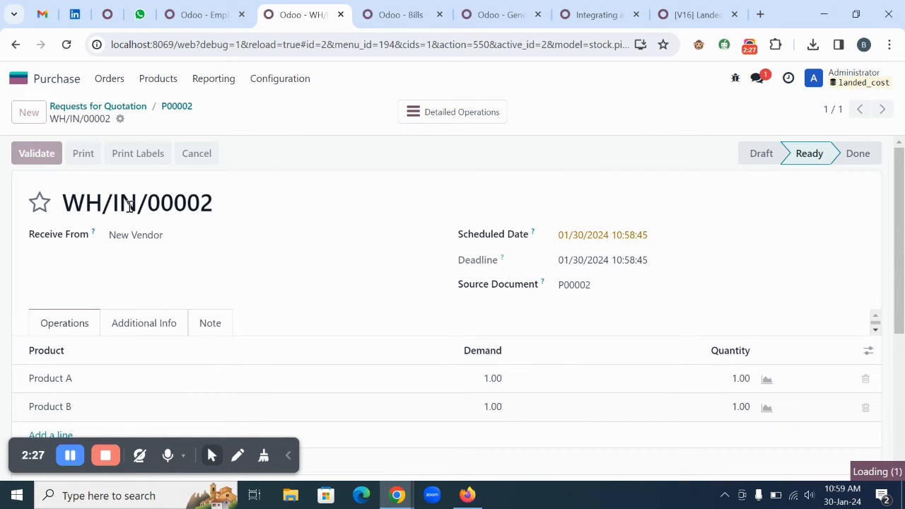
click(37, 153)
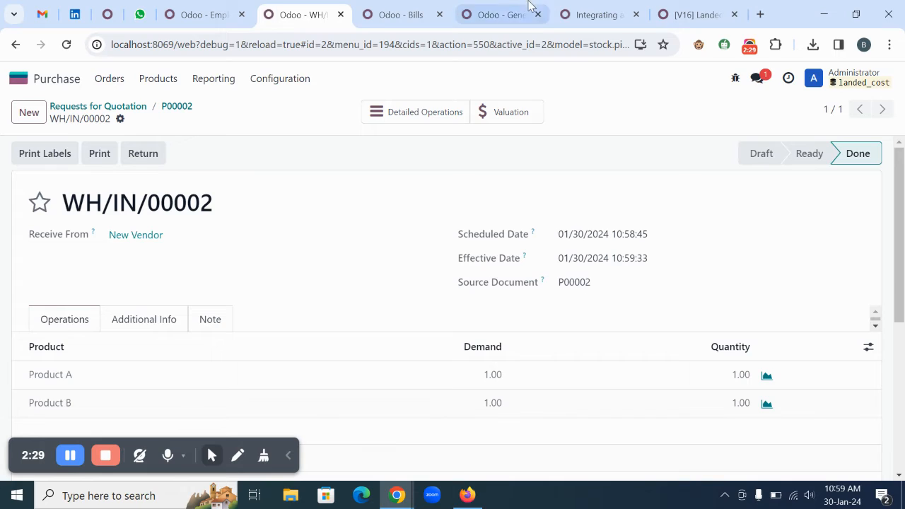
click(501, 14)
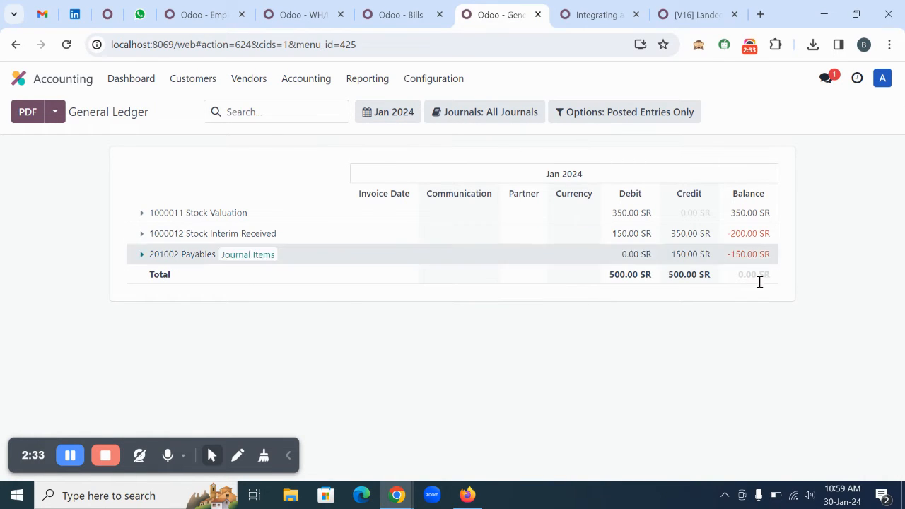
mouse_move(198, 212)
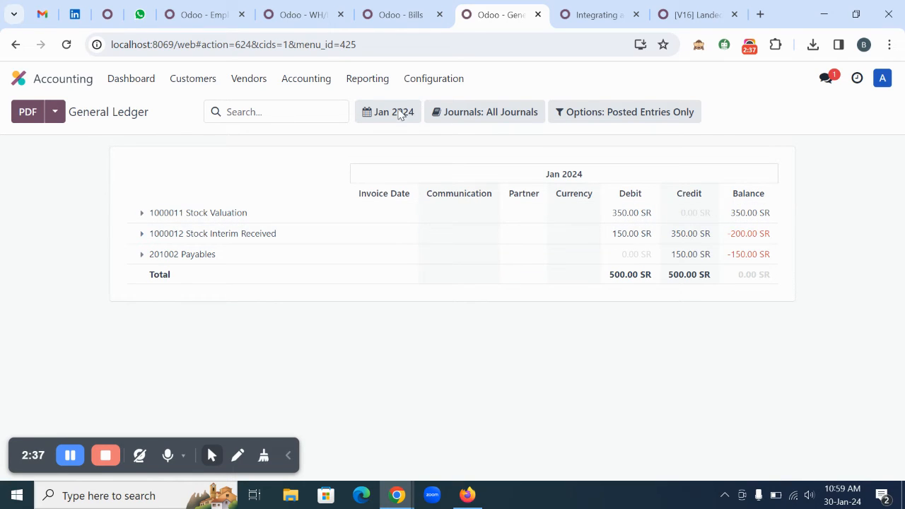
Step: Create the vendor bill from purchase order P00002
click(305, 14)
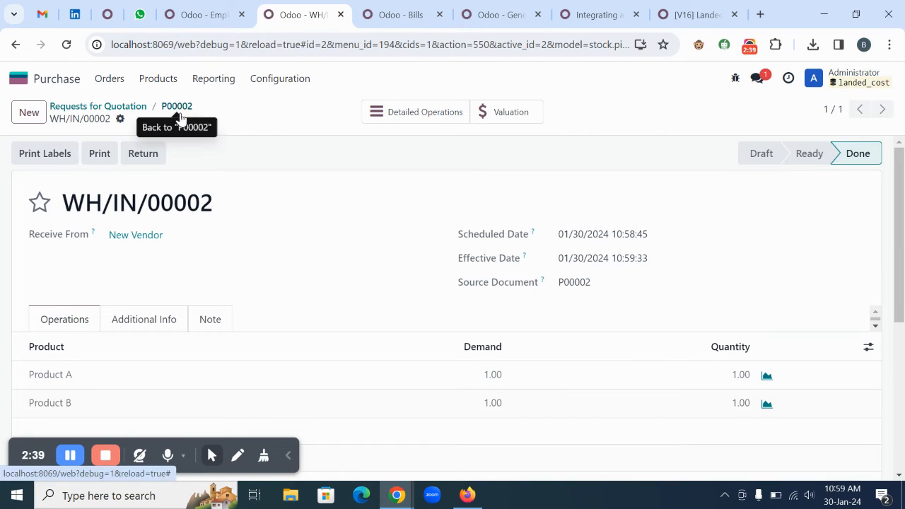
click(175, 106)
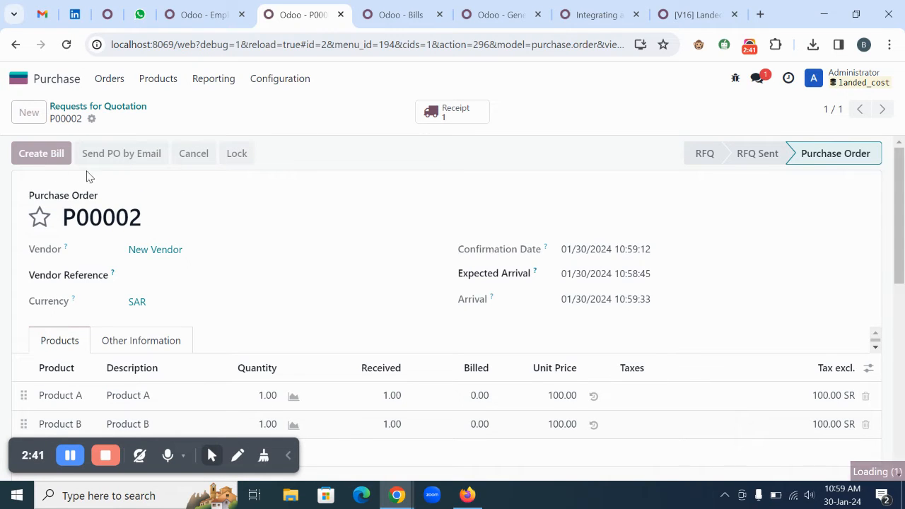
click(41, 152)
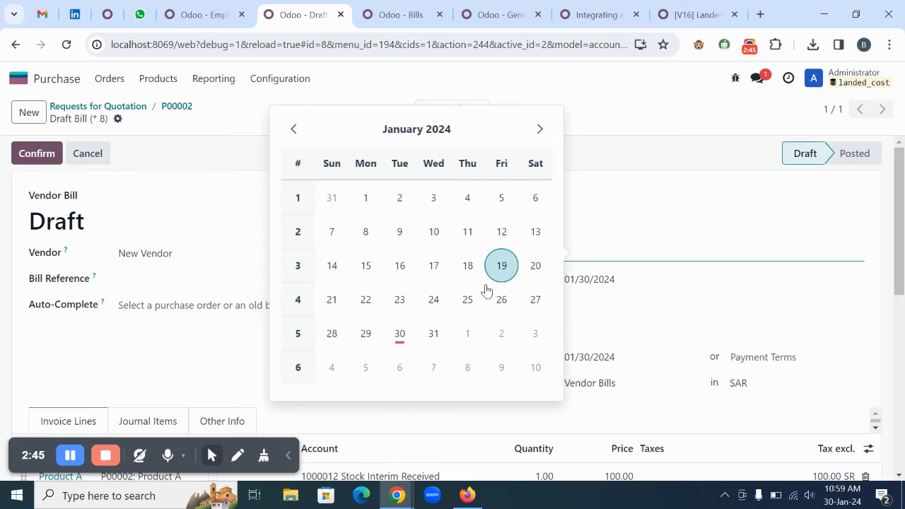
Step: Post the bill dated 01/30/2024 as BILL/2024/01/0003 and view the vendor bills list
click(501, 266)
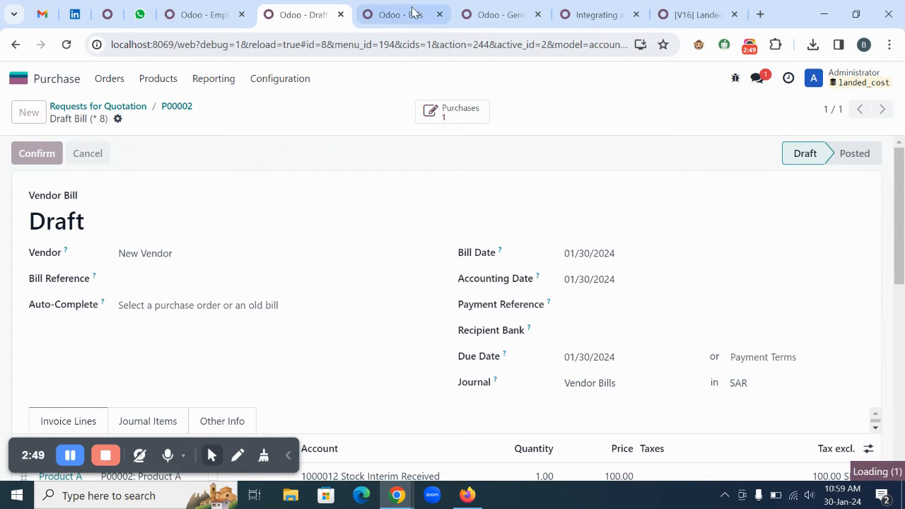
click(403, 15)
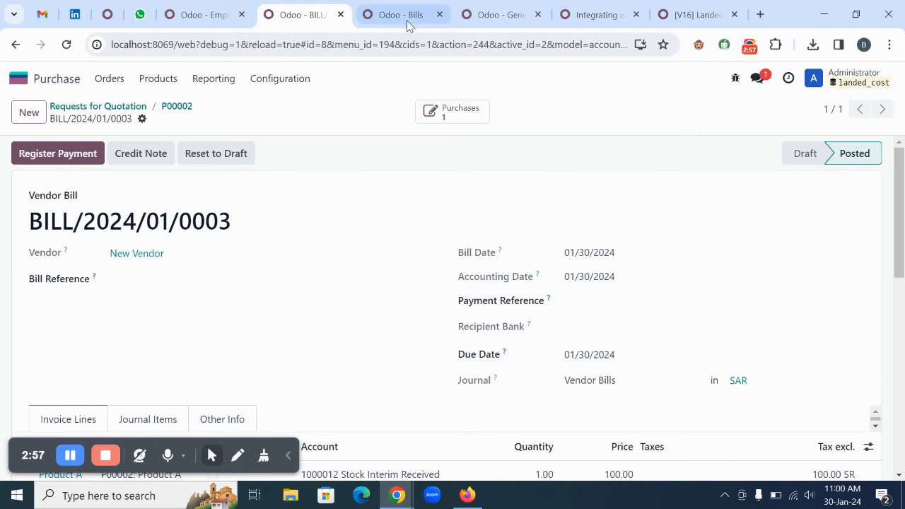
click(396, 14)
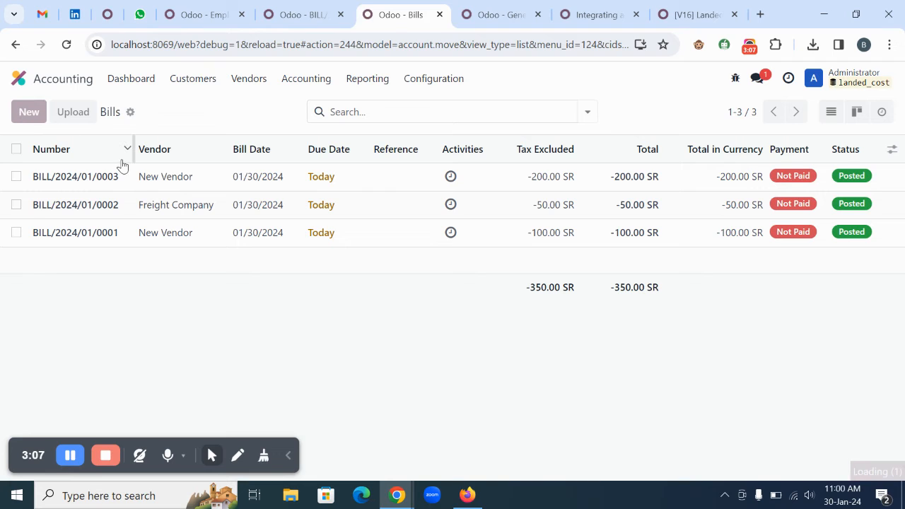
Step: Start a new vendor bill with a Freight Charges line priced at 30 SR
click(29, 112)
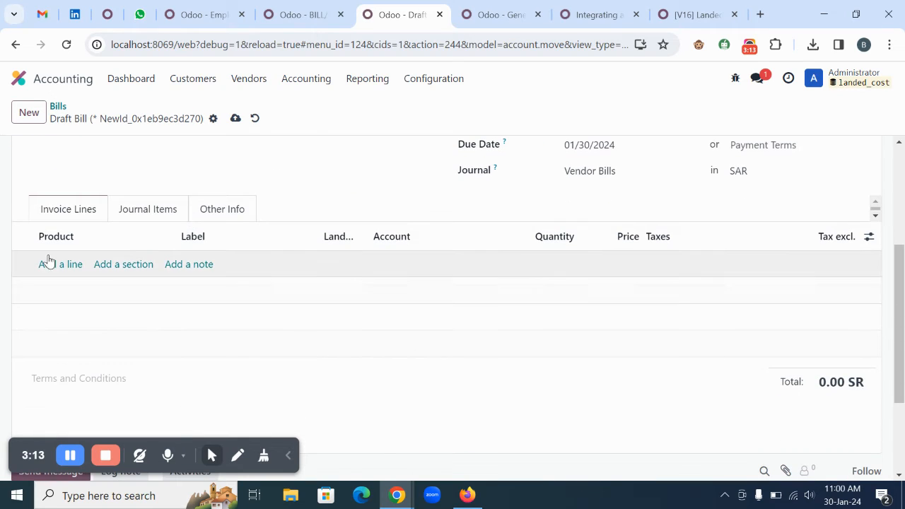
click(70, 264)
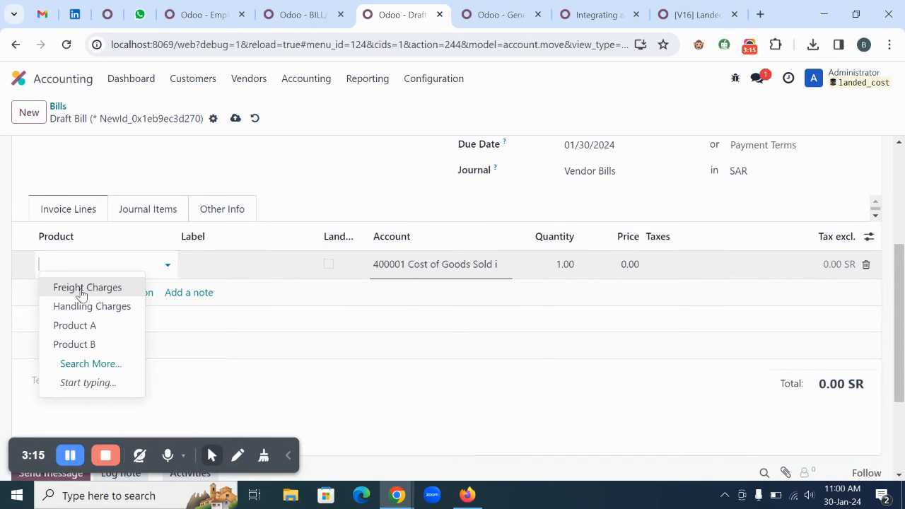
click(88, 288)
text(100)
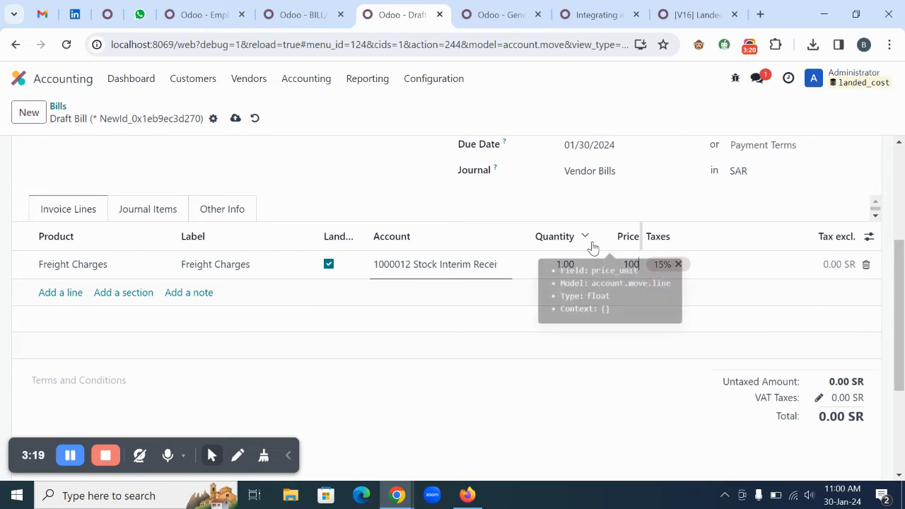
click(628, 265)
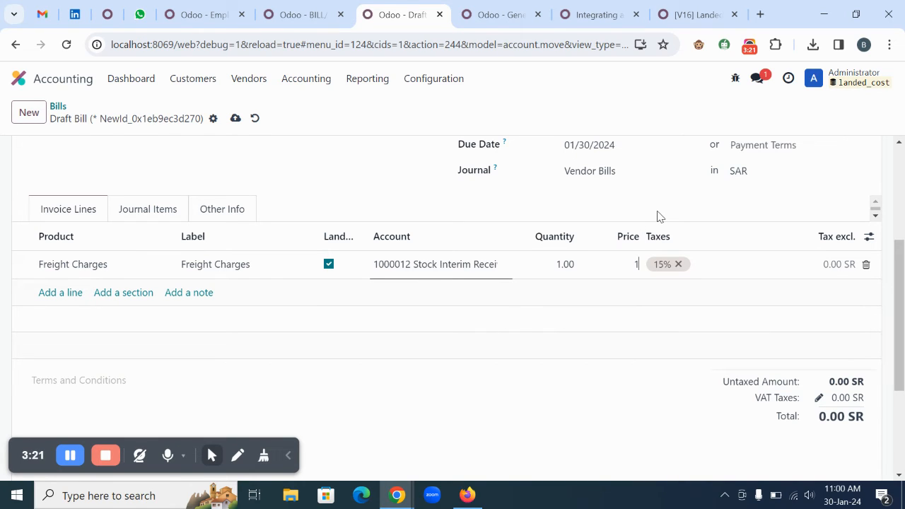
text(30)
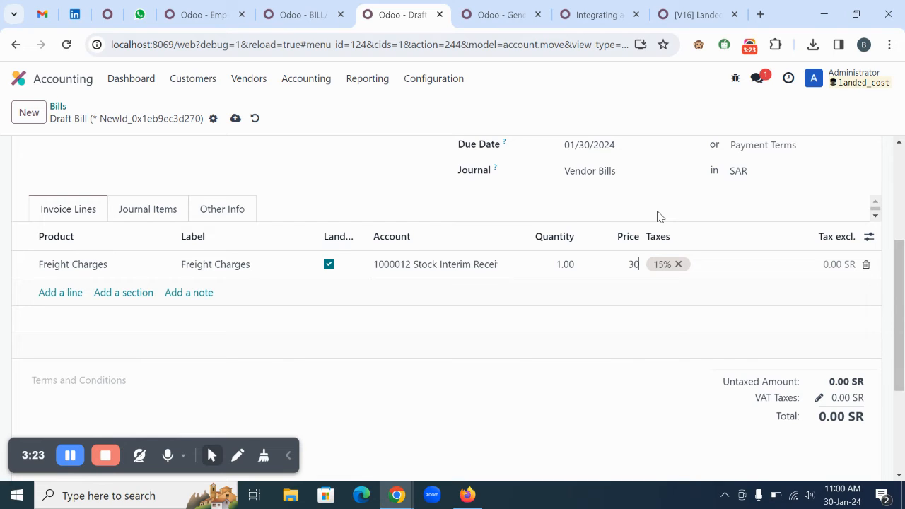
key(Tab)
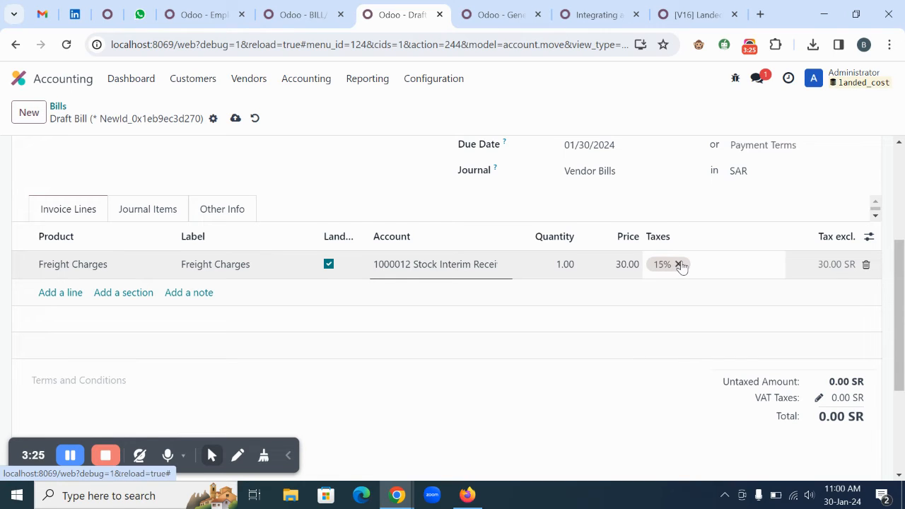
Step: Remove the 15% tax, add the 30 SR handling line, save and confirm the bill
click(59, 291)
text(Handling Charges)
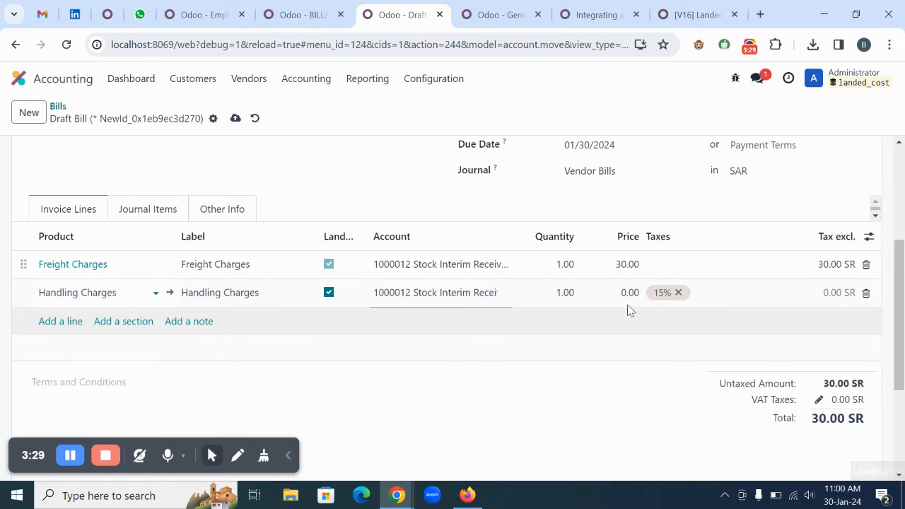
text(30)
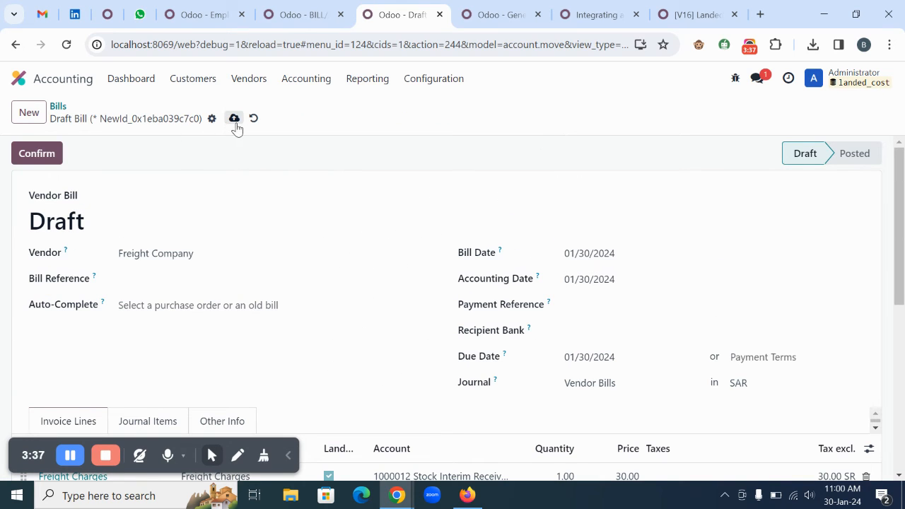
click(235, 119)
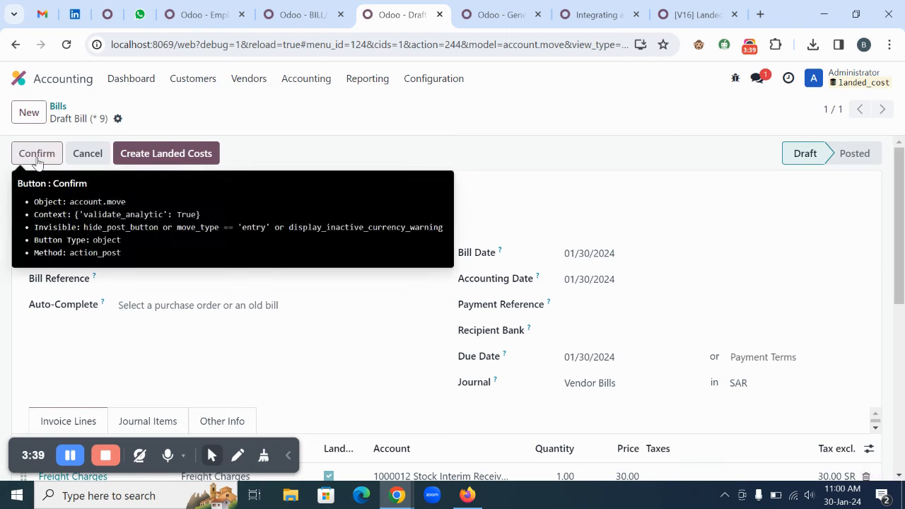
click(37, 153)
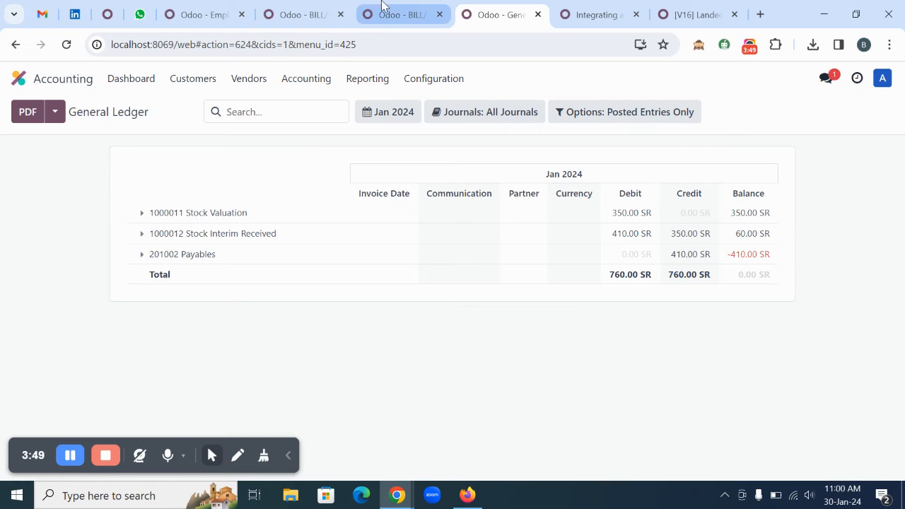
Step: Create landed cost LC/2024/0002 from the posted freight bill
click(403, 15)
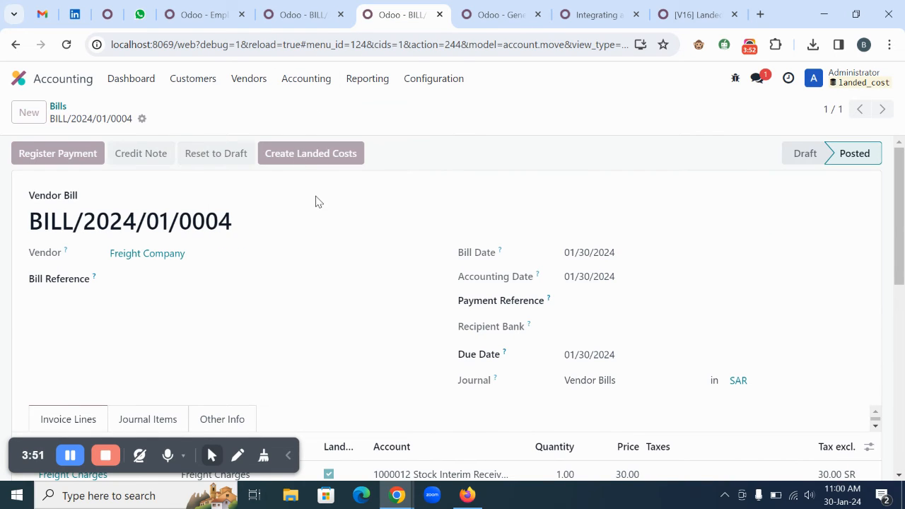
click(312, 153)
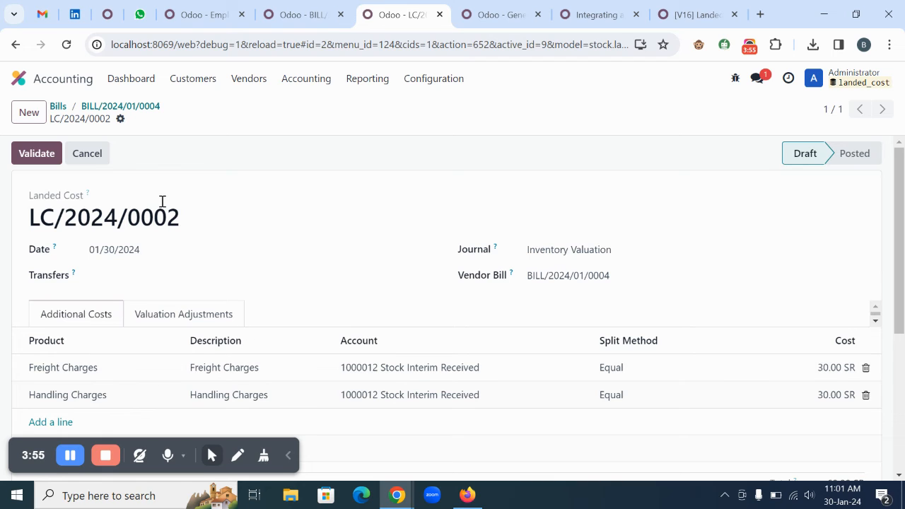
mouse_move(442, 283)
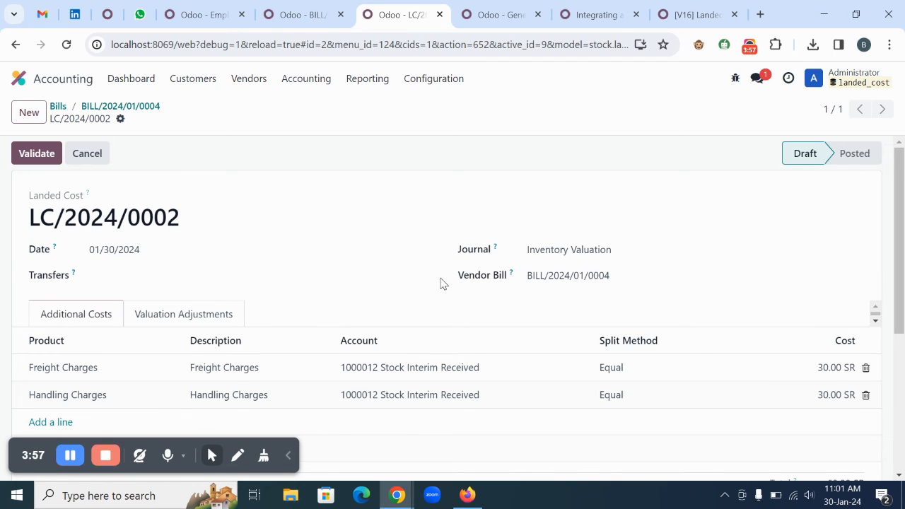
scroll(down, 3)
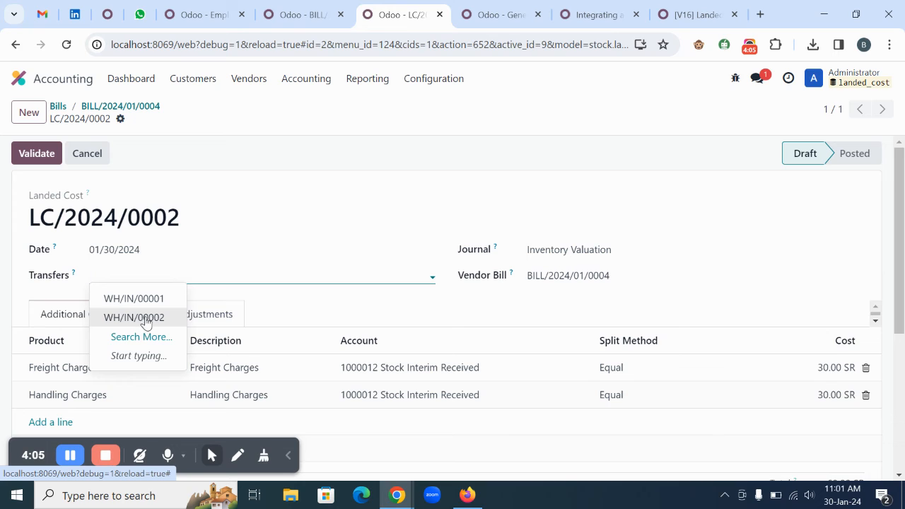
Step: Link the landed cost to receipt WH/IN/00002, save and validate it
click(133, 317)
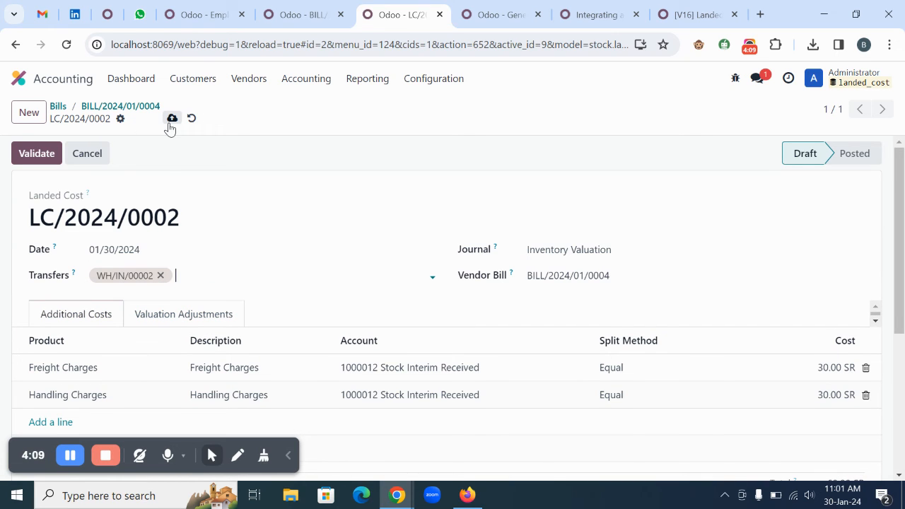
click(172, 119)
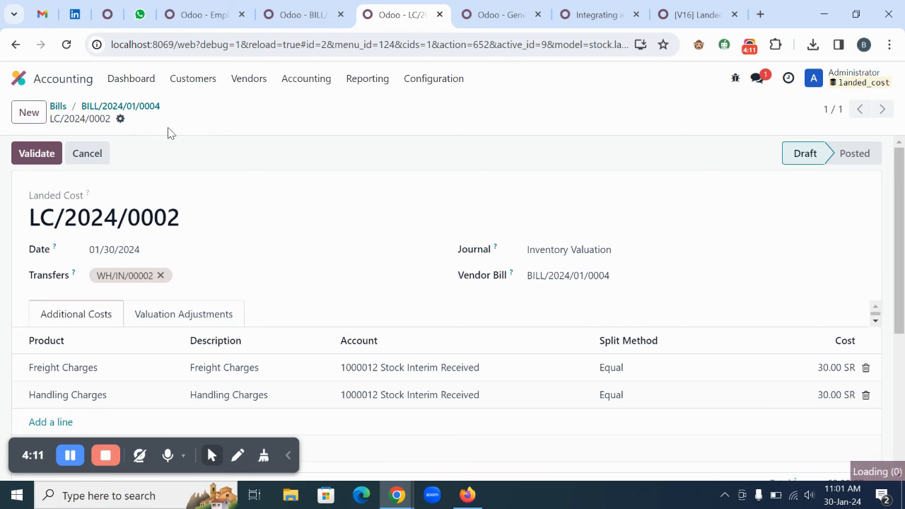
click(37, 153)
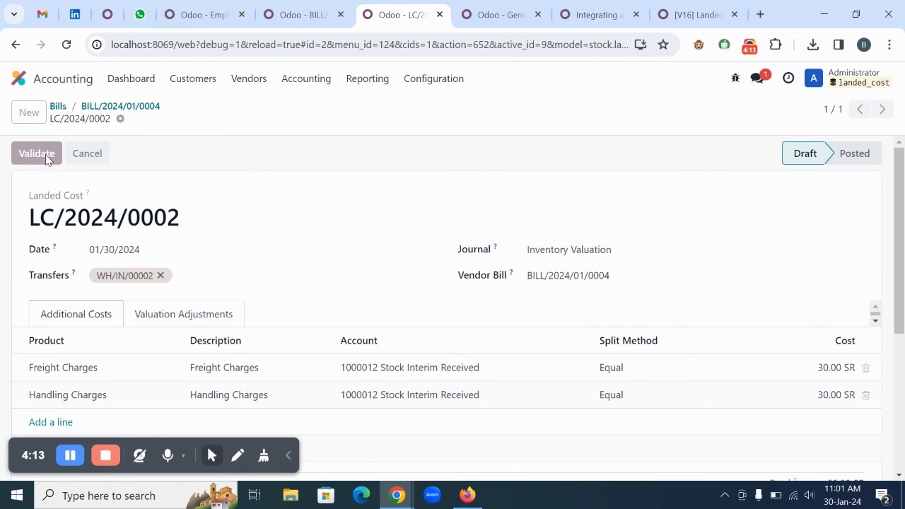
click(37, 153)
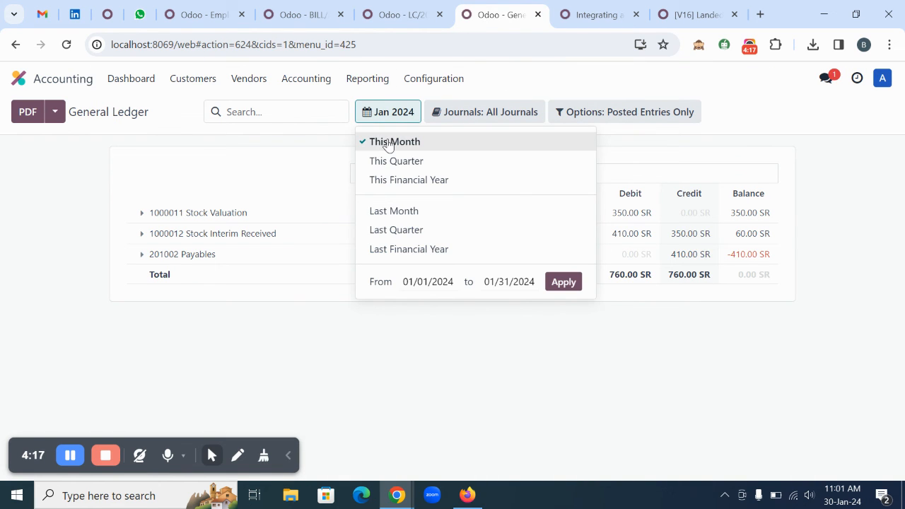
Step: Refresh this month's ledger period, then list the purchasable products under Vendors
click(563, 282)
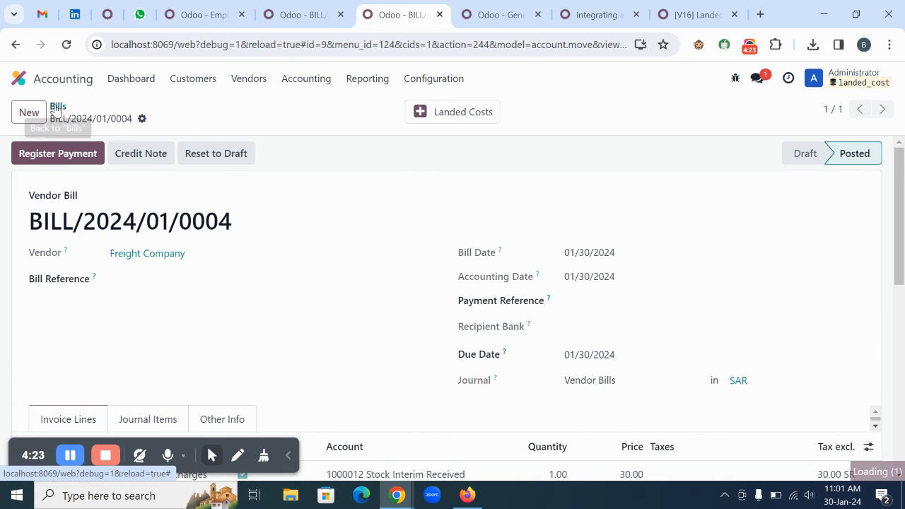
click(56, 106)
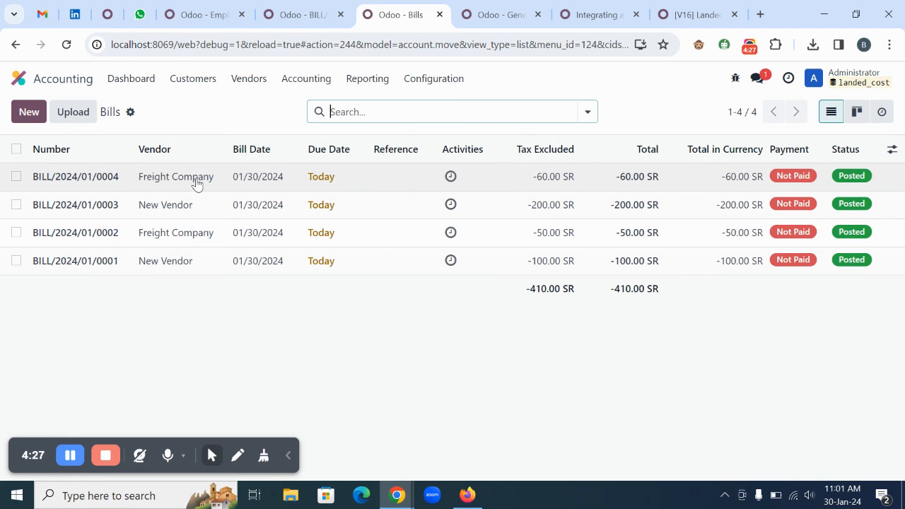
mouse_move(183, 181)
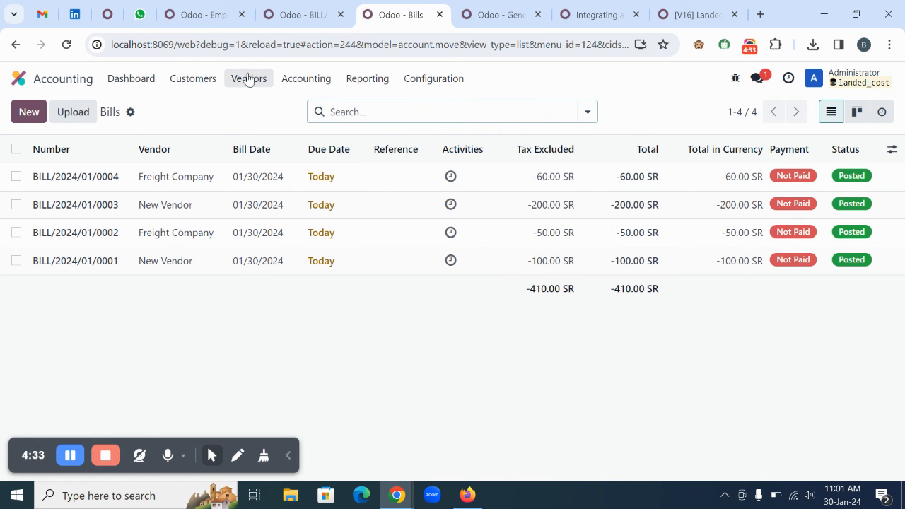
click(249, 79)
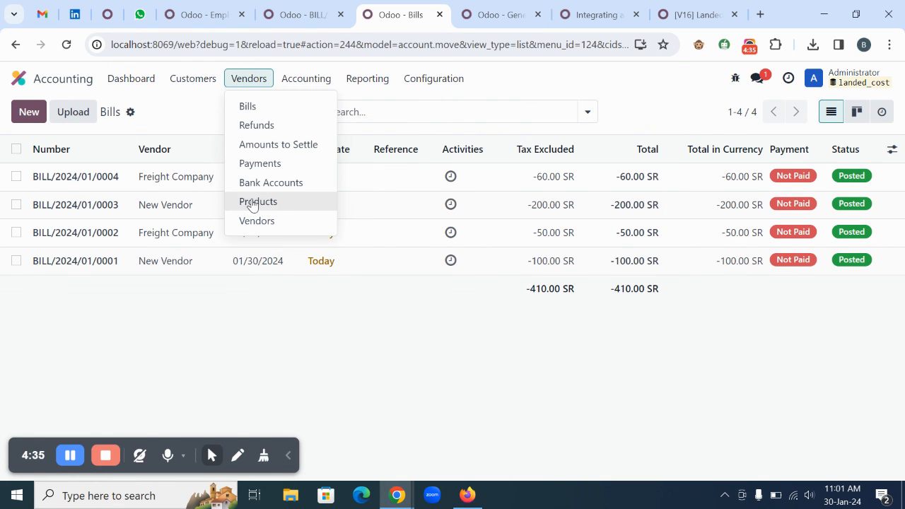
click(257, 201)
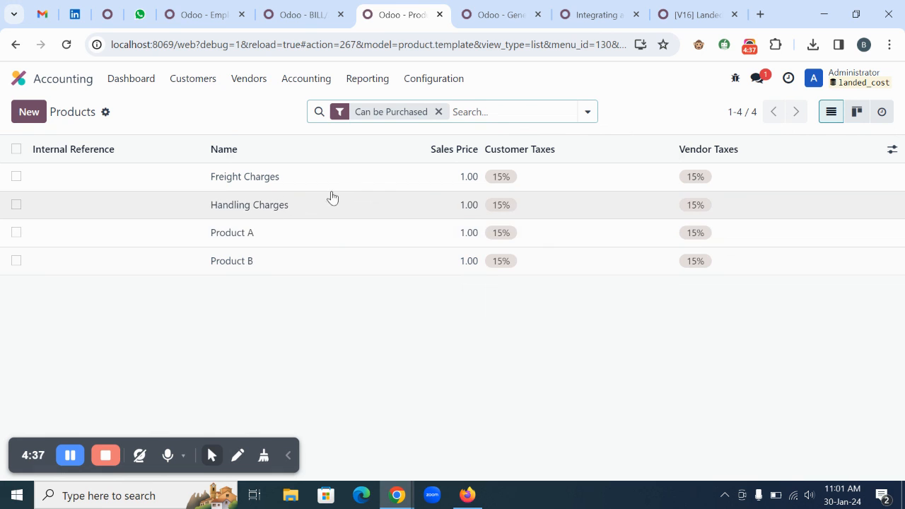
Step: Confirm Product A's cost now reads SR 140.00 and return to the products list
click(232, 232)
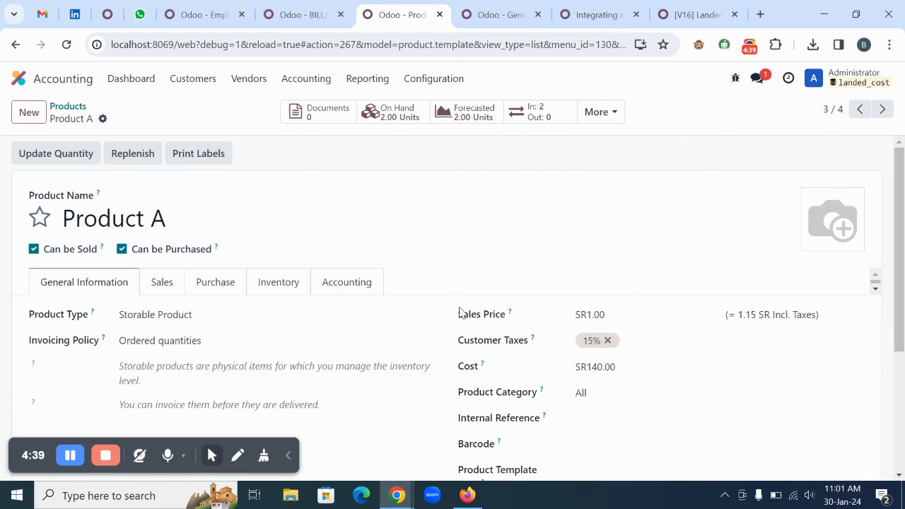
scroll(down, 3)
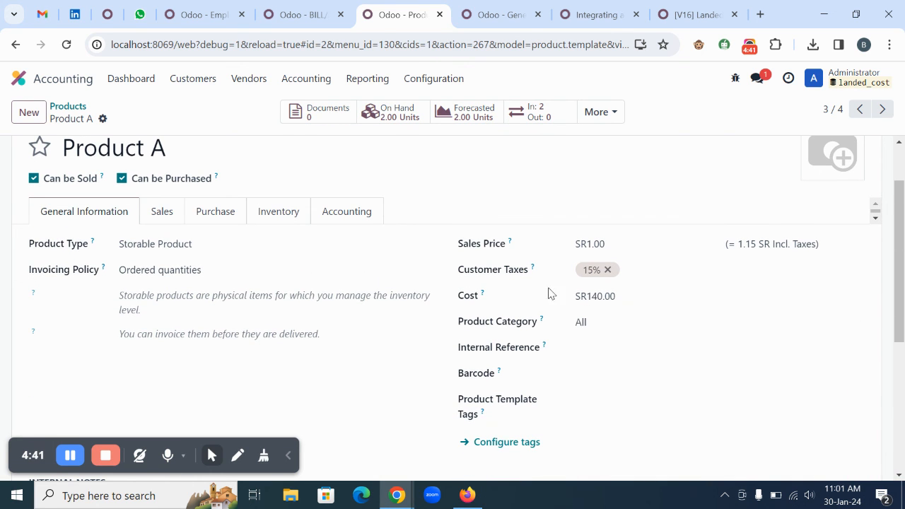
click(68, 106)
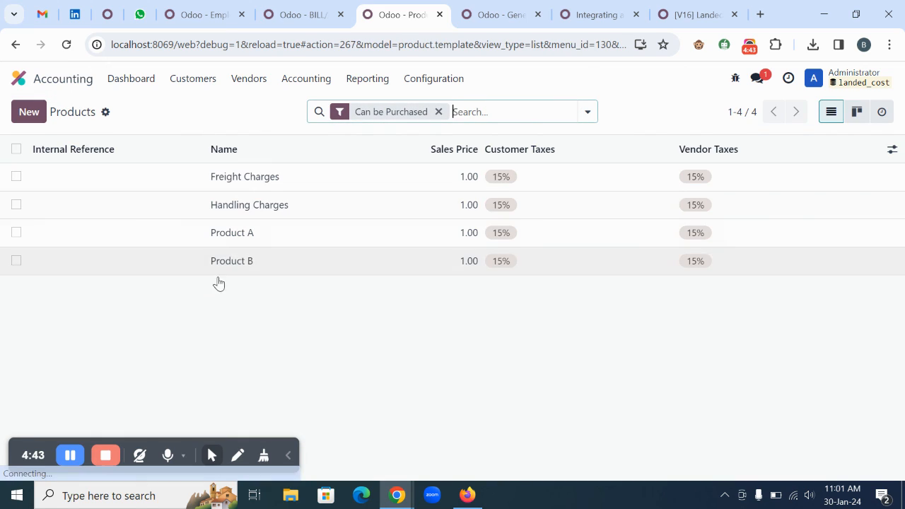